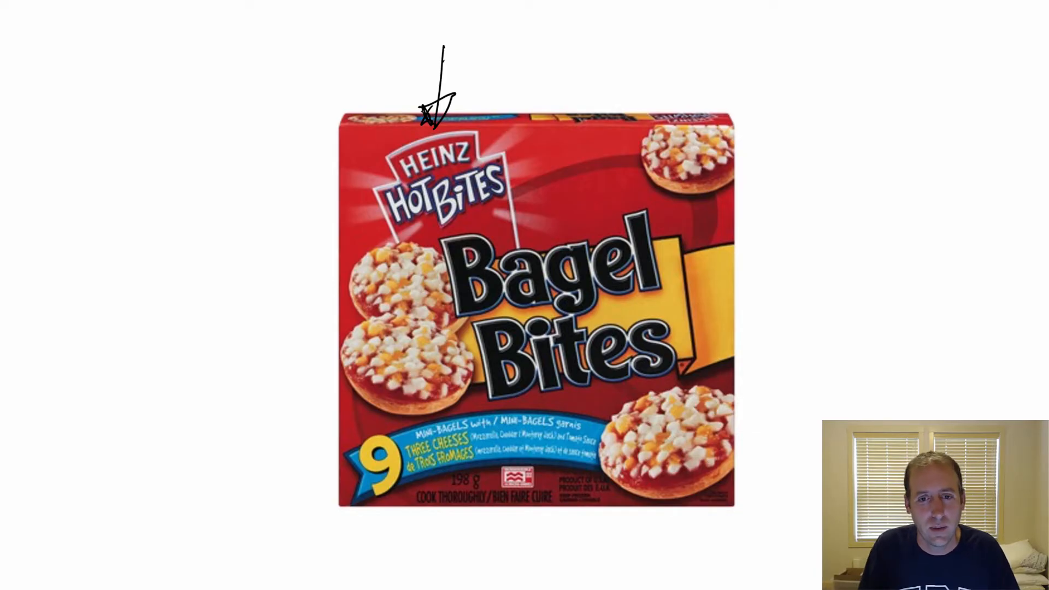
Scroll down and begin writing 'Kraft Heinz' for the arrowed company hierarchy
{"action": "scroll", "scroll_direction": "down", "scroll_amount": 3}
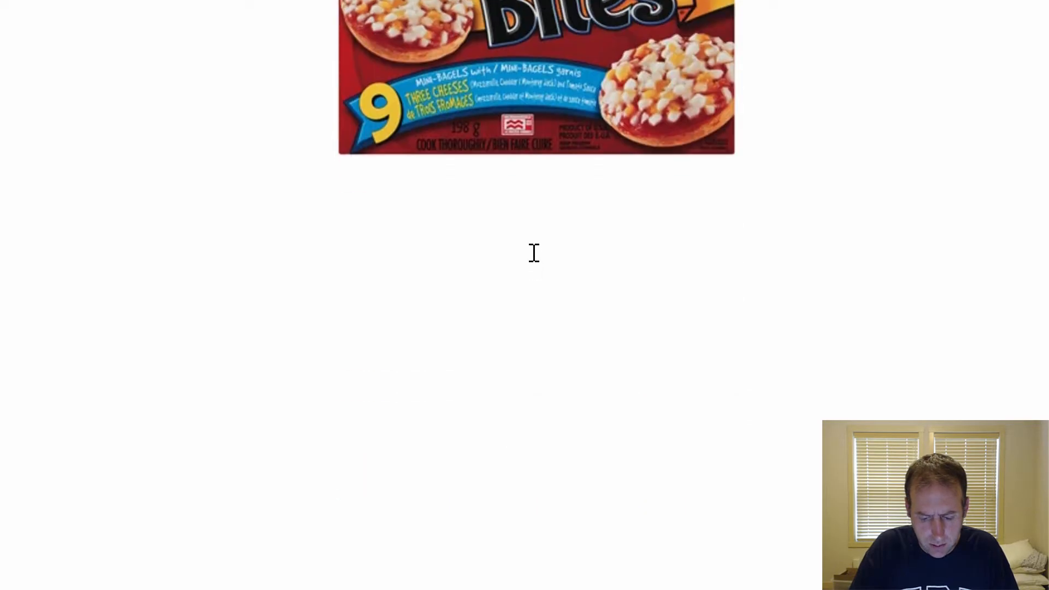
{"action": "type", "text": "Kraft Heinz"}
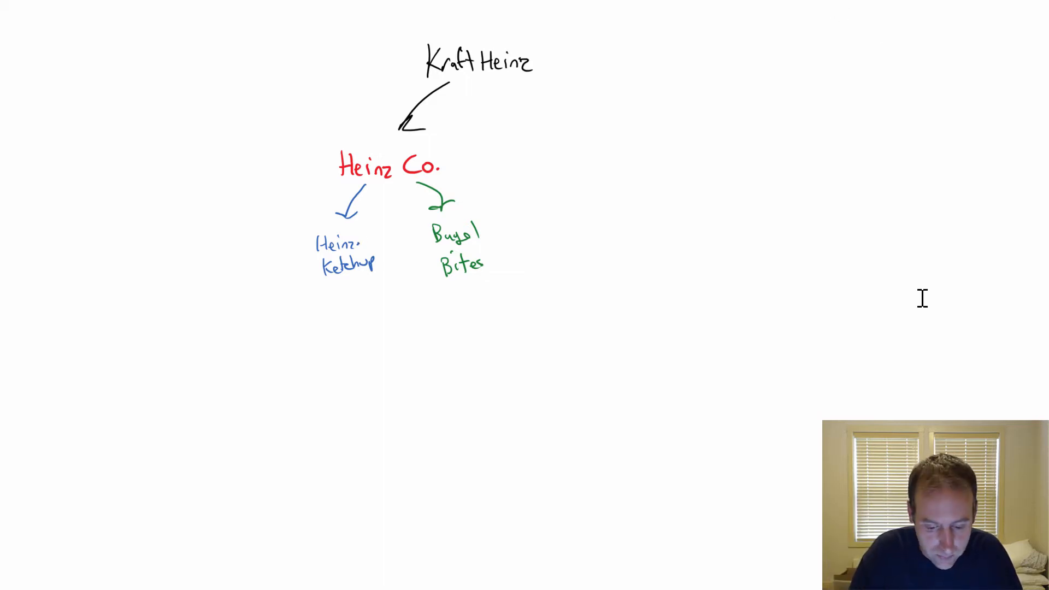
{"action": "mouse_move", "coordinate": [820, 187]}
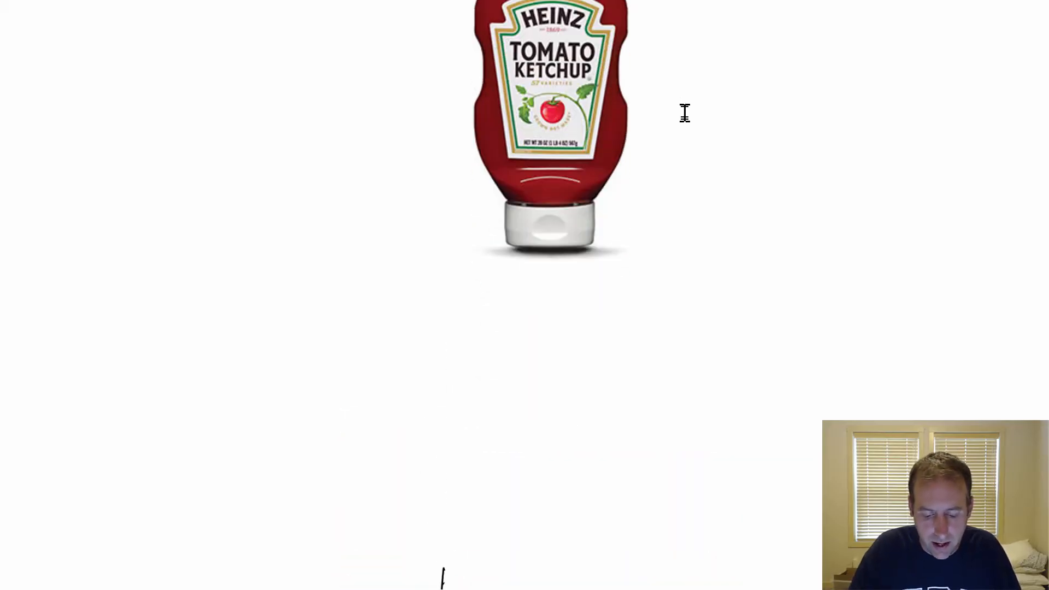
{"action": "scroll", "scroll_direction": "down", "scroll_amount": 3}
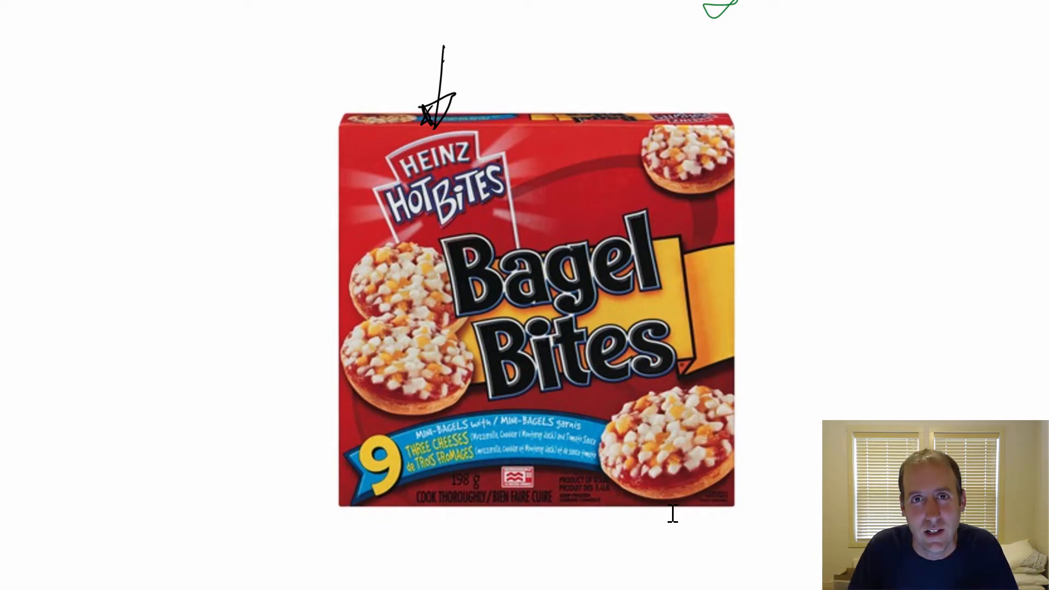
{"action": "scroll", "scroll_direction": "down", "scroll_amount": 3}
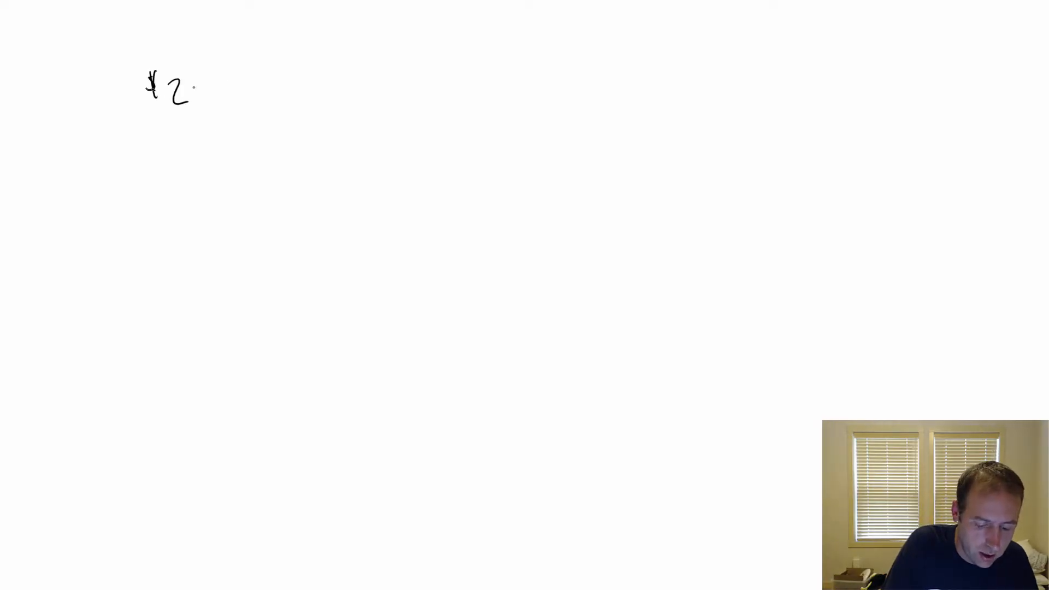
Handwrite '$2/L' with an arrow pointing to 'outside customers'
{"action": "left_click_drag", "start_coordinate": [201, 86], "coordinate": [235, 107]}
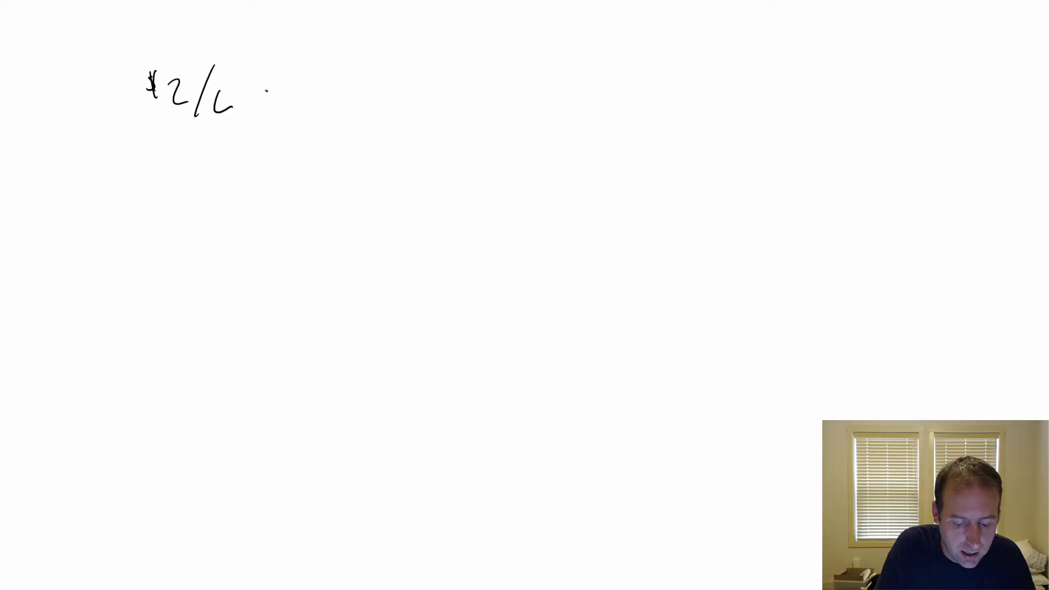
{"action": "left_click_drag", "start_coordinate": [267, 90], "coordinate": [328, 90]}
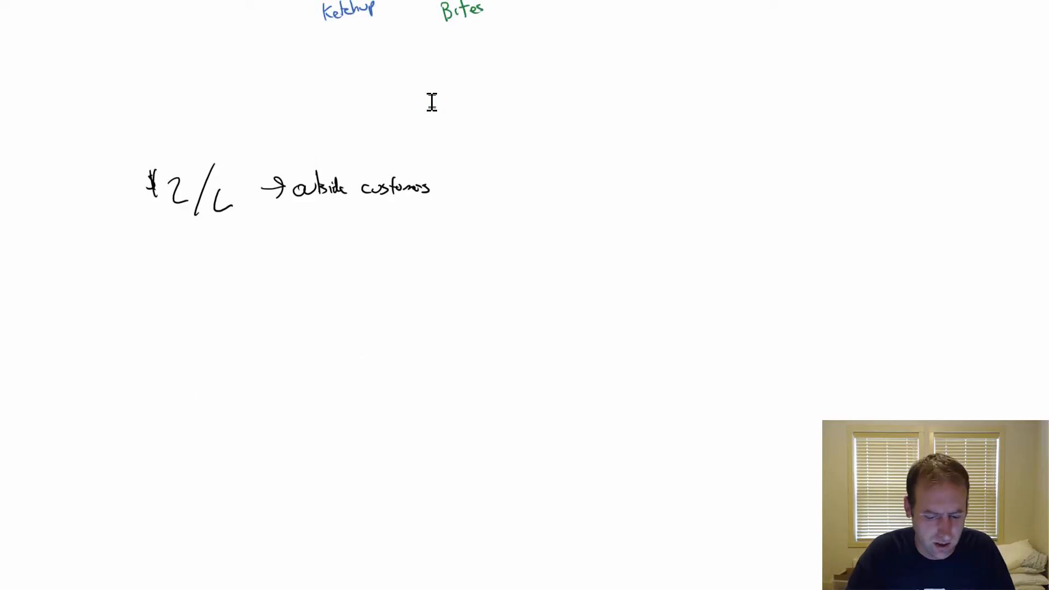
{"action": "scroll", "scroll_direction": "up", "scroll_amount": 3}
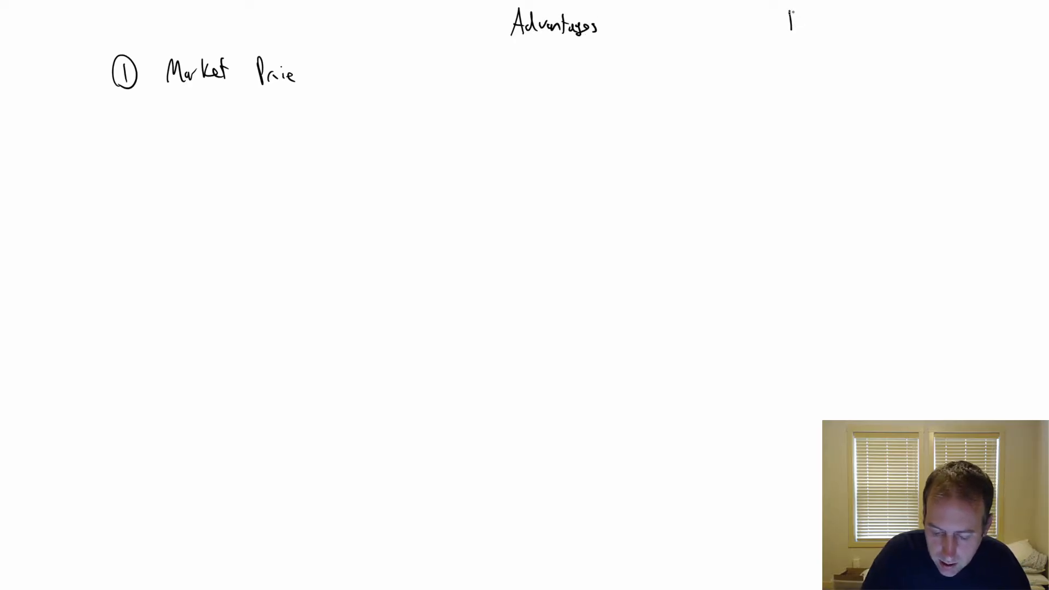
Write the 'Disadvantages' column heading beside 'Advantages' under '1 Market Price'
{"action": "type", "text": "Disadvan"}
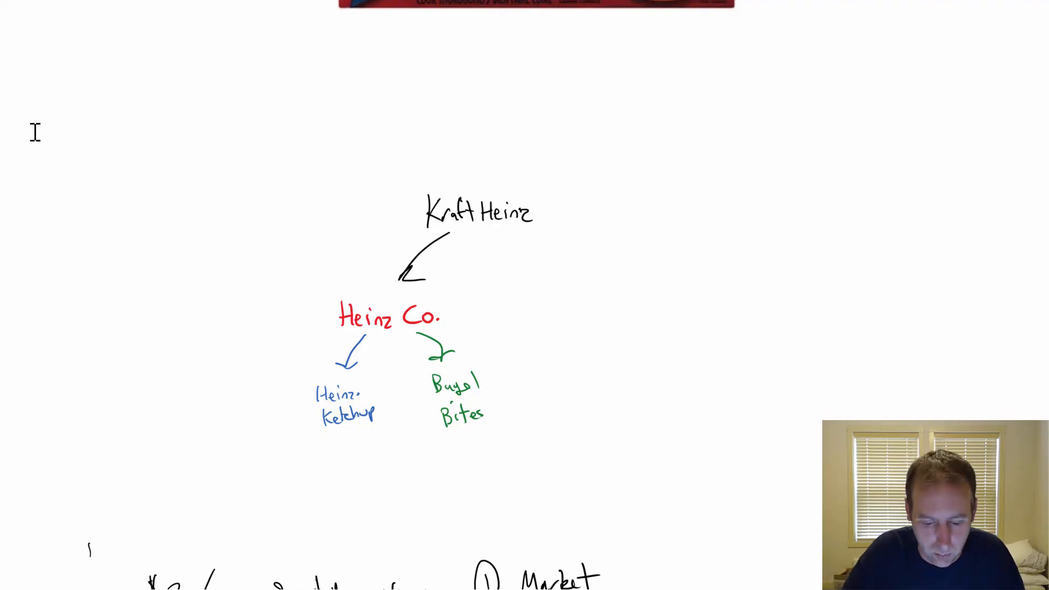
{"action": "scroll", "scroll_direction": "down", "scroll_amount": 3}
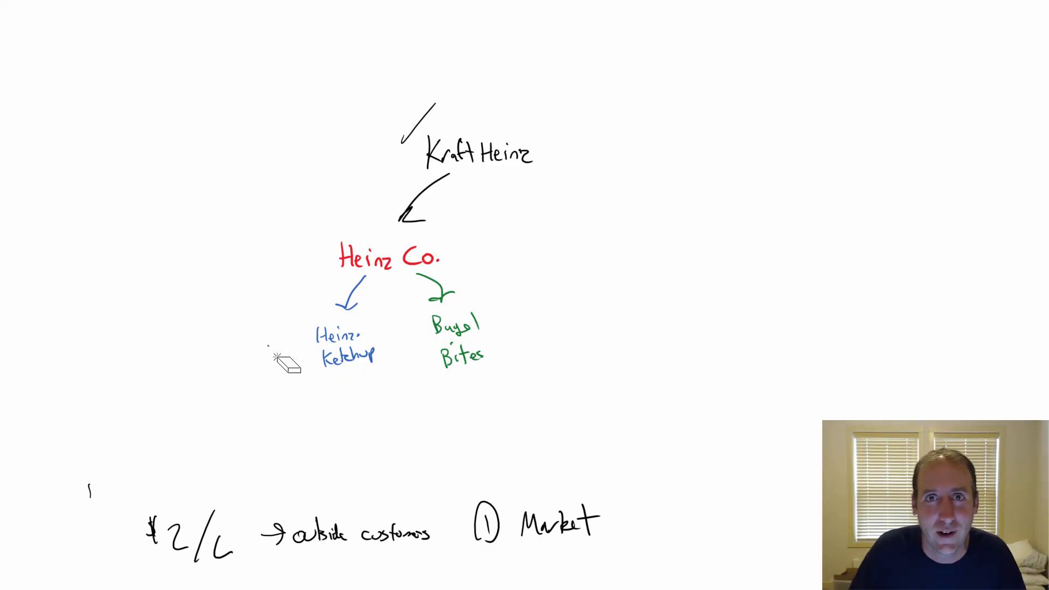
Scroll down the page below the Heinz Co. diagram
{"action": "scroll", "scroll_direction": "down", "scroll_amount": 3}
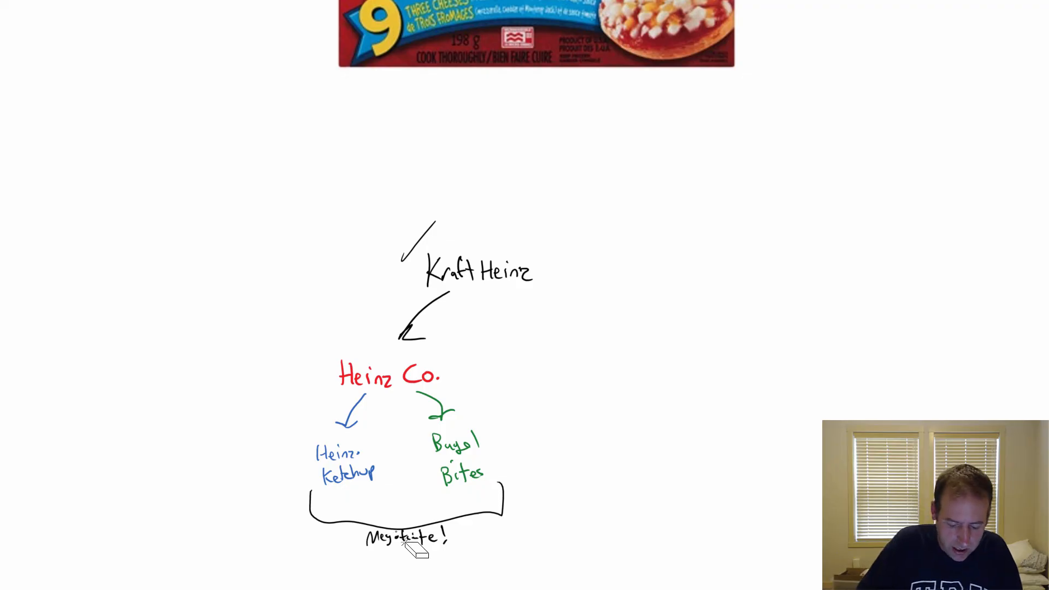
Scroll back down to the $2/L line after erasing the bracket and 'Megabite!' note
{"action": "scroll", "scroll_direction": "down", "scroll_amount": 3}
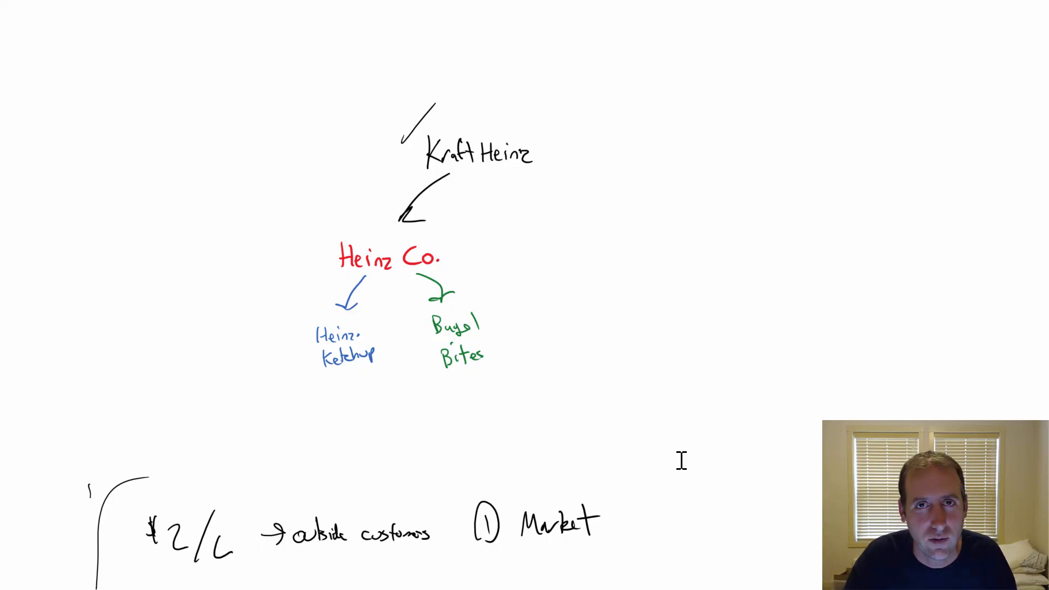